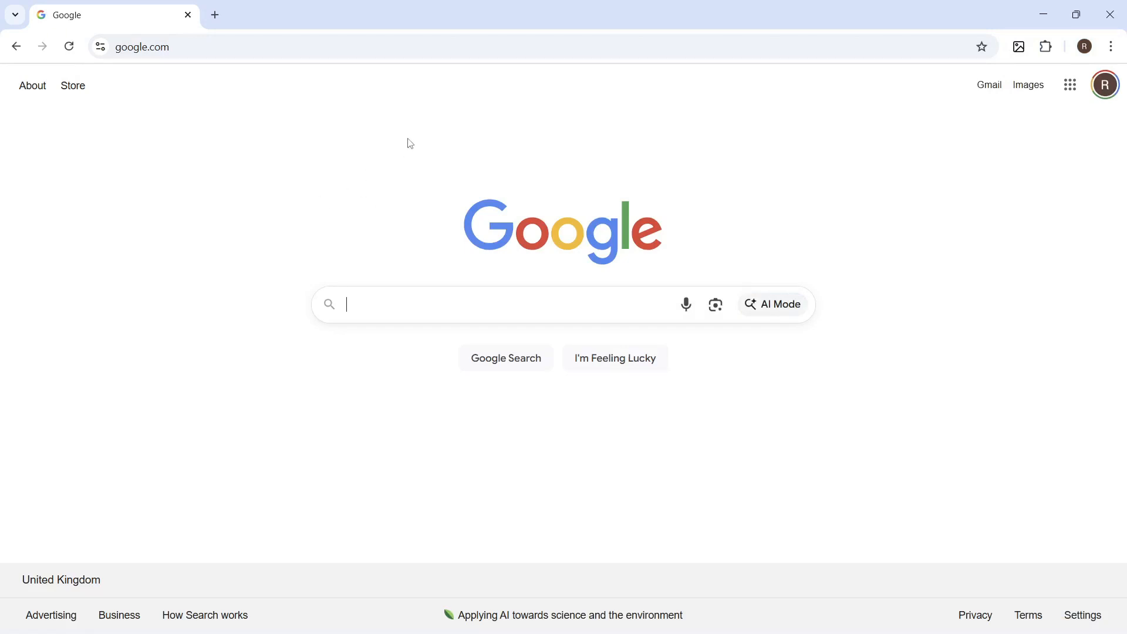
mouse_move(230, 132)
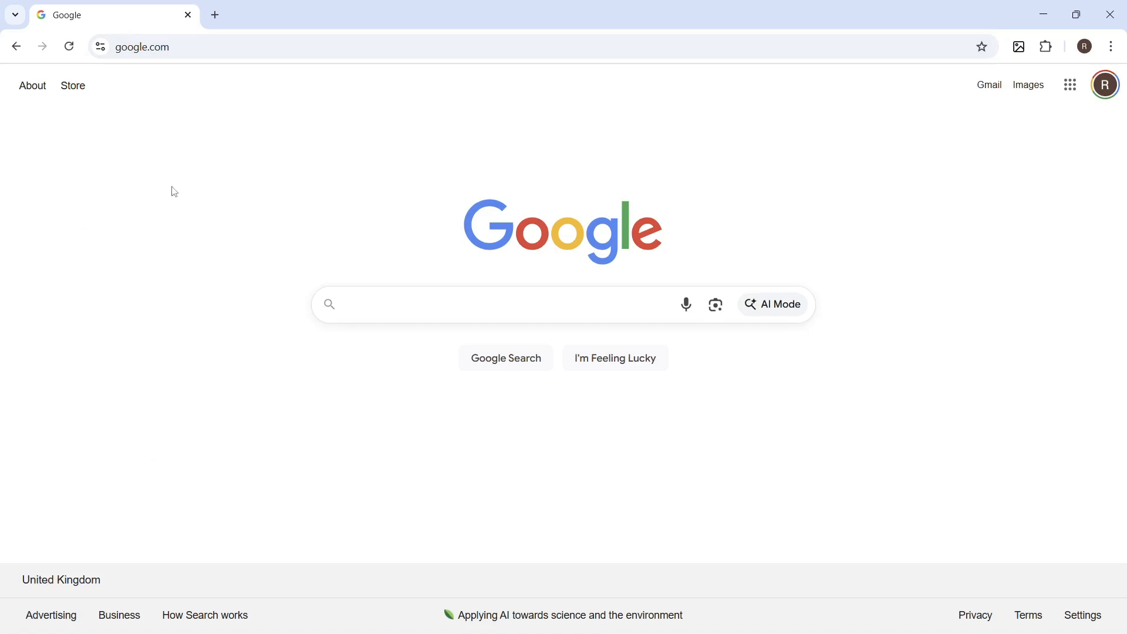
mouse_move(30, 578)
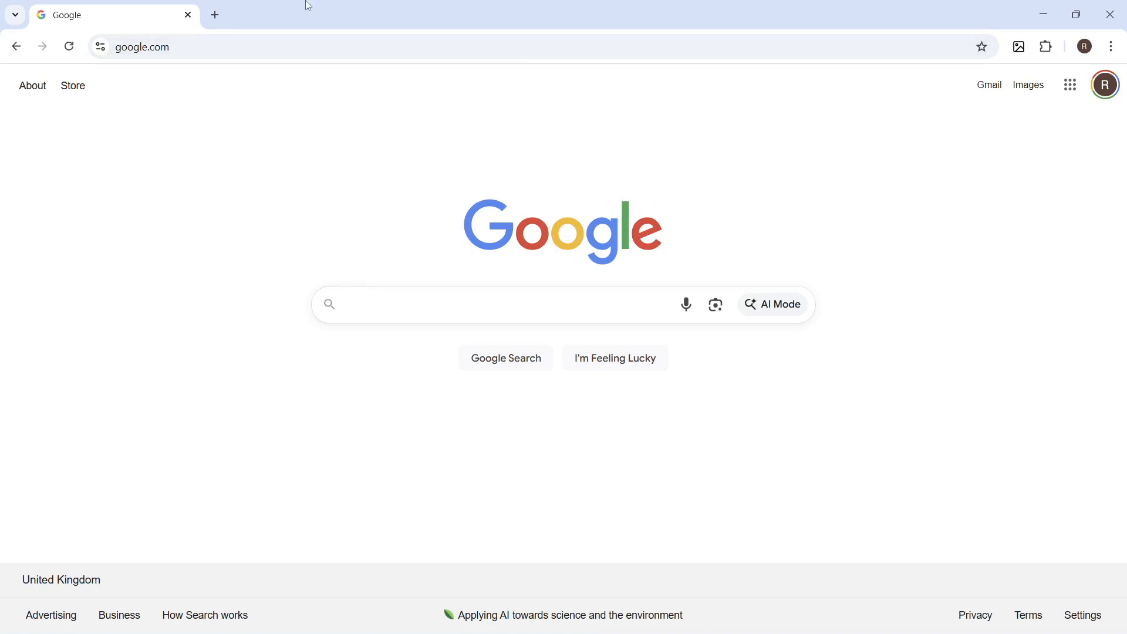
mouse_move(310, 217)
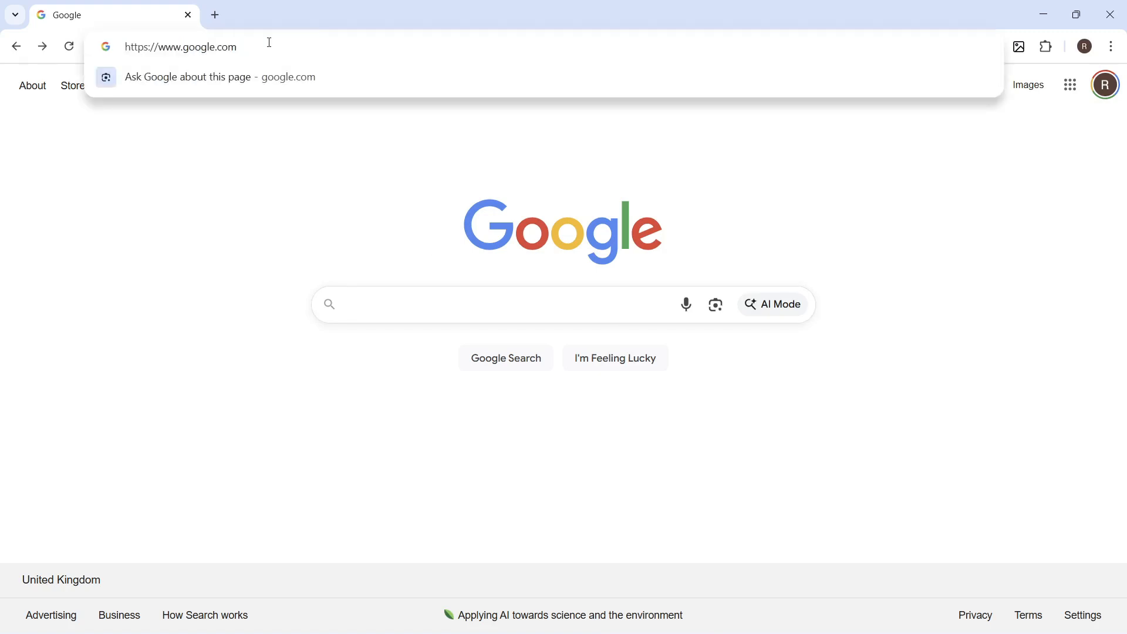
- Go to google.com preferences and show the Other settings section for language and desktop options
text(google.com/preferences)
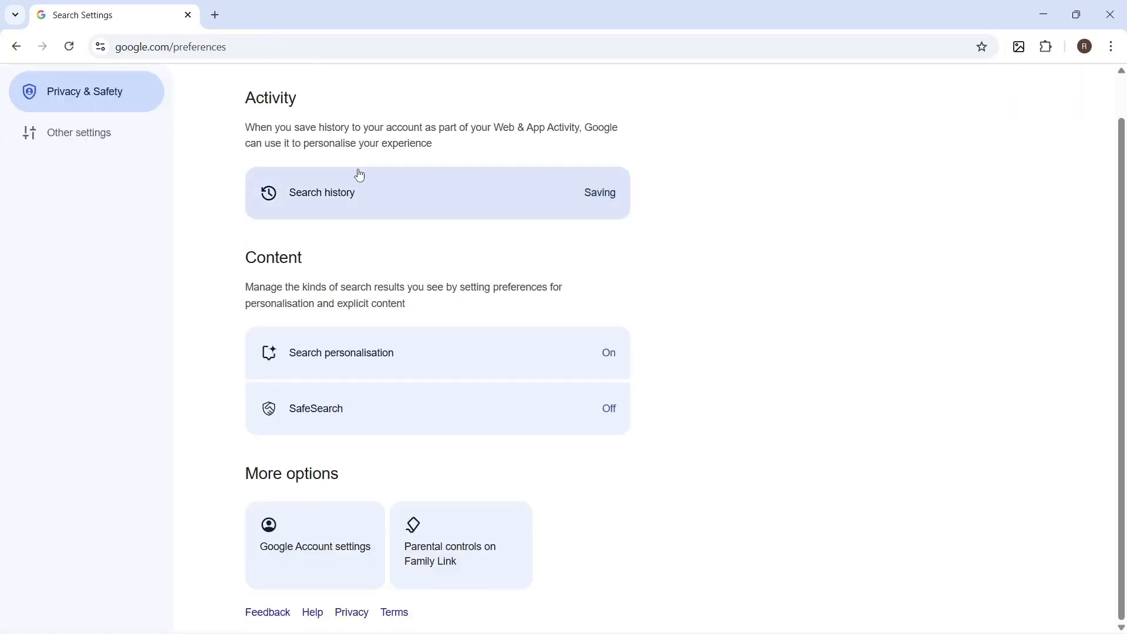
scroll(up, 3)
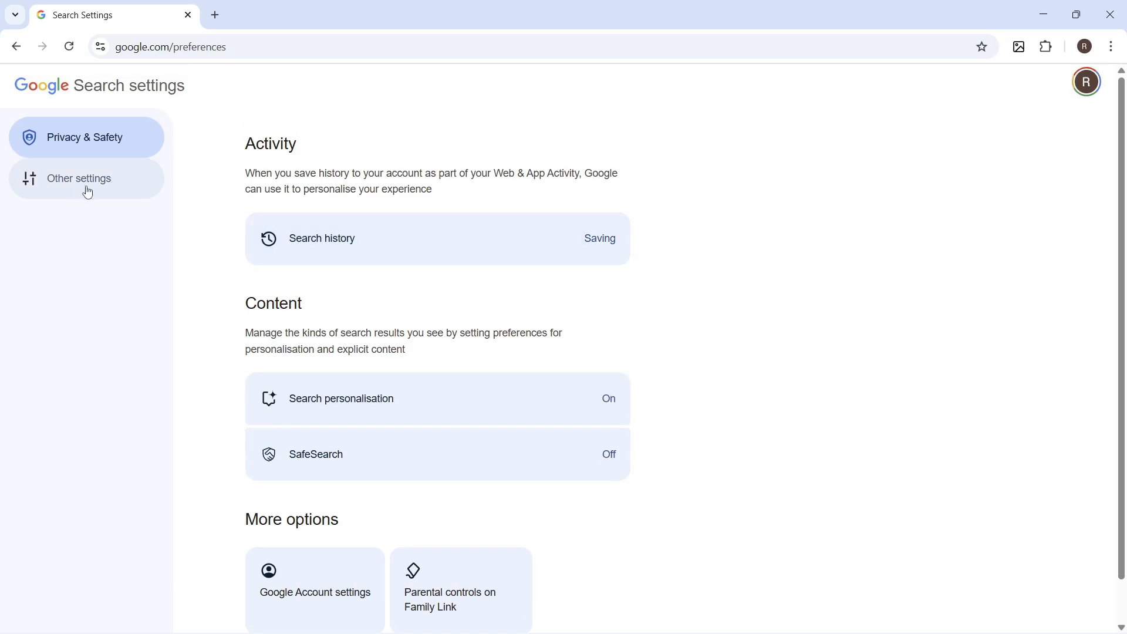
click(79, 178)
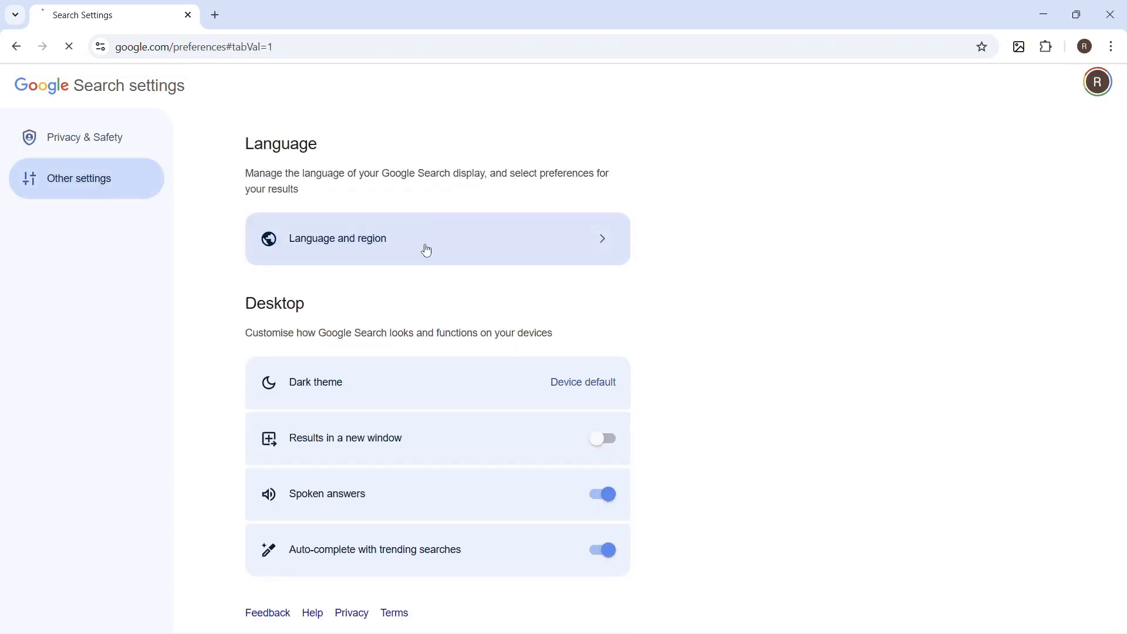
- Open Language and region settings, leaving the display language English unchanged
click(426, 239)
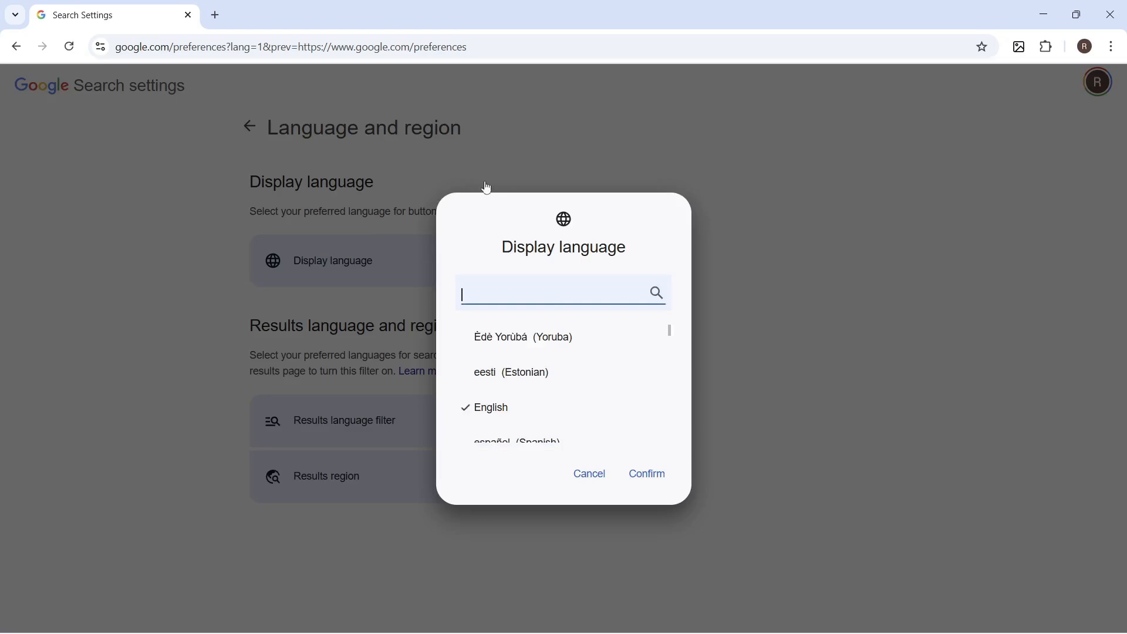
click(590, 474)
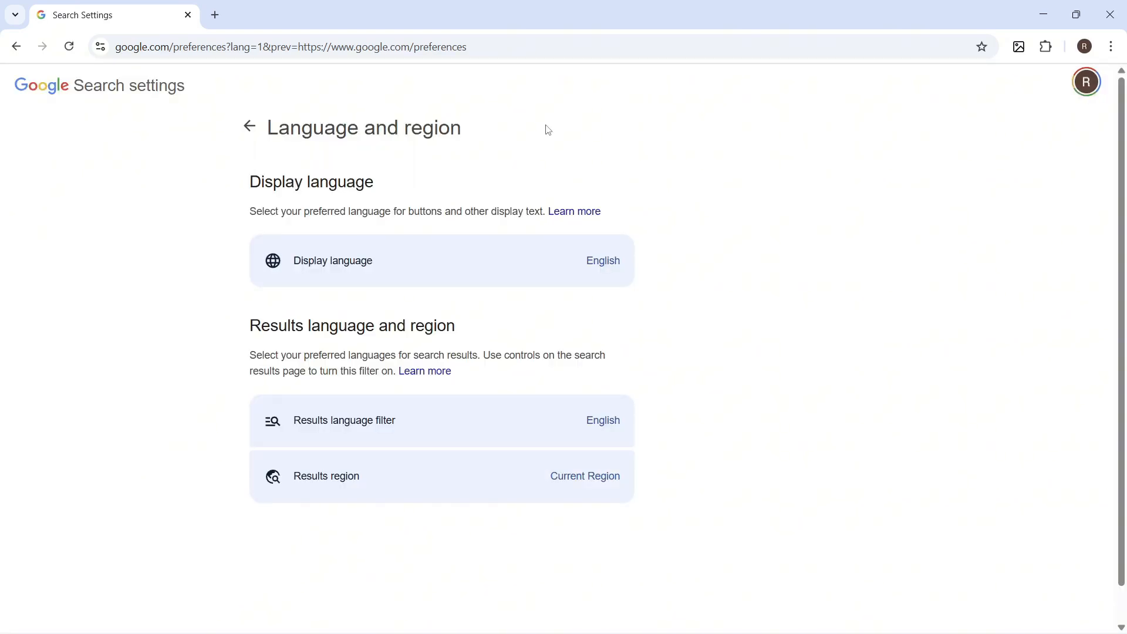
mouse_move(379, 433)
text(u)
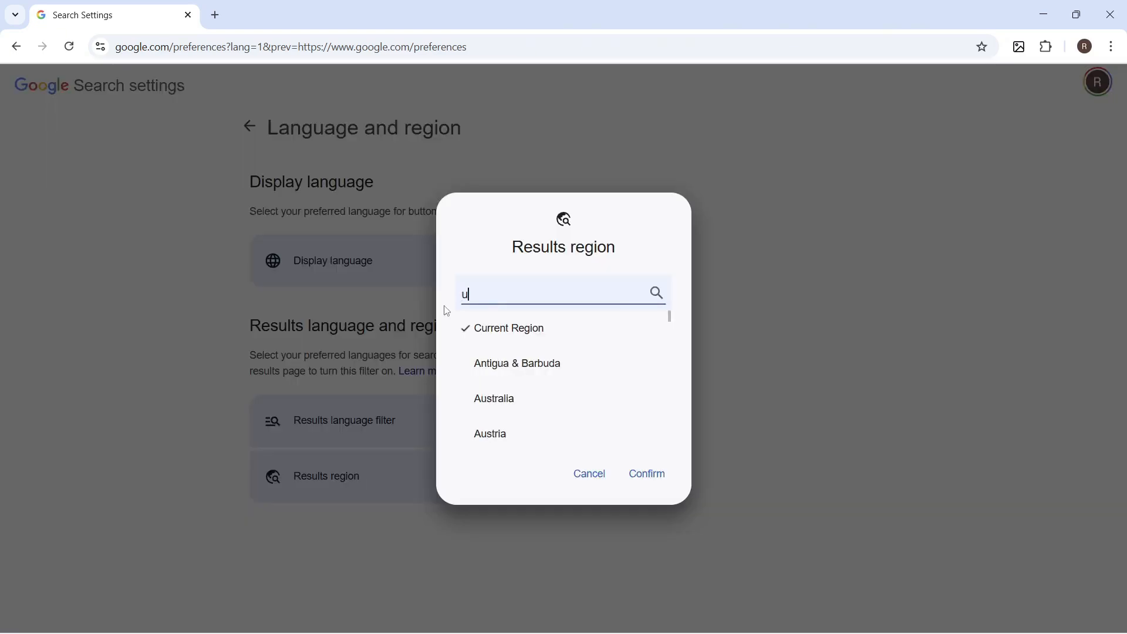
- Set and confirm United Kingdom as the Google Search results region
text(nit)
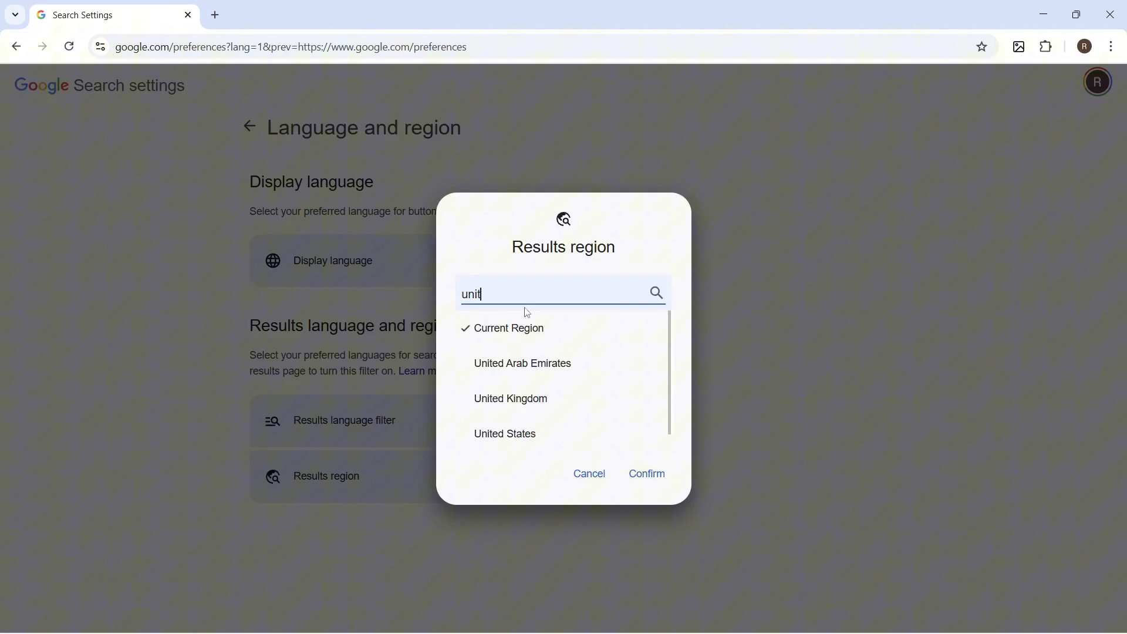
click(511, 398)
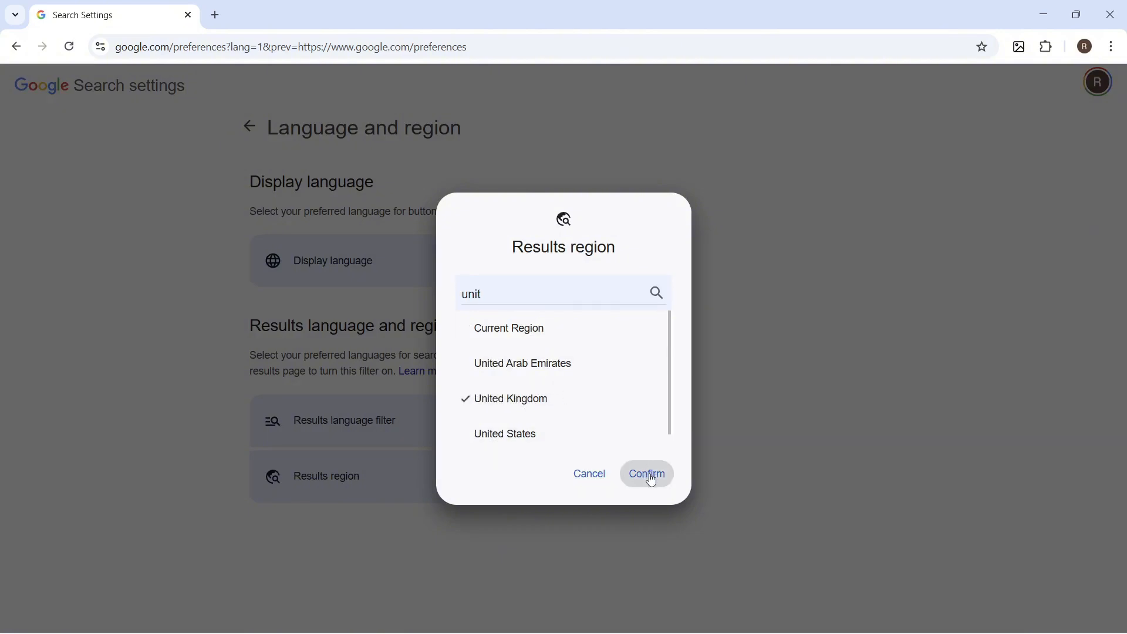
click(646, 474)
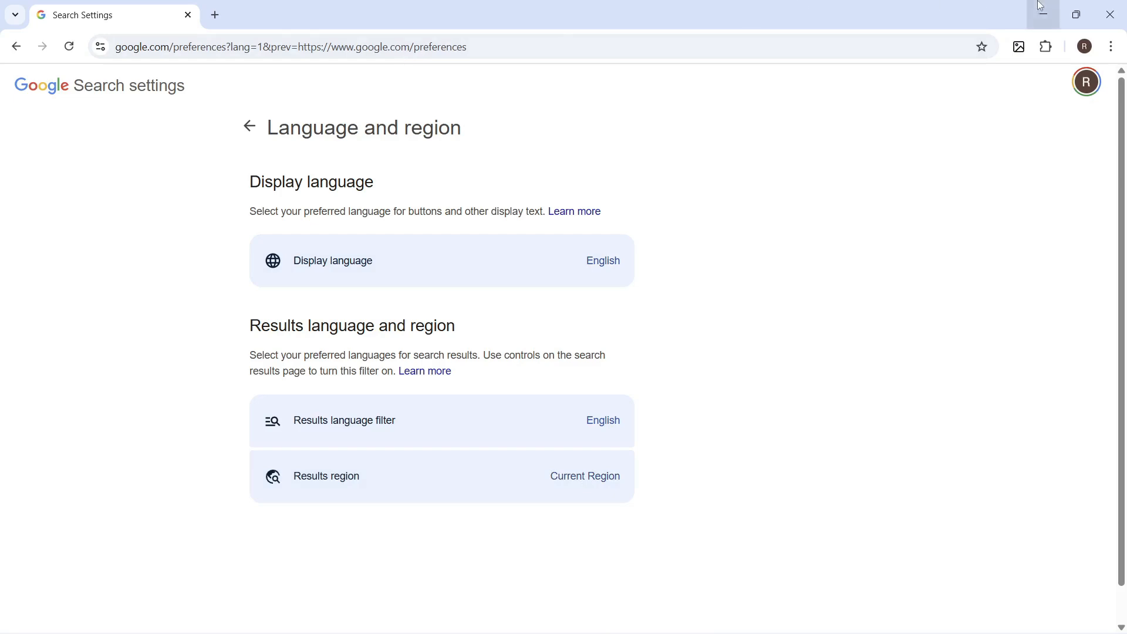
- Minimise Chrome and open the Time & language page in Windows Settings
click(351, 617)
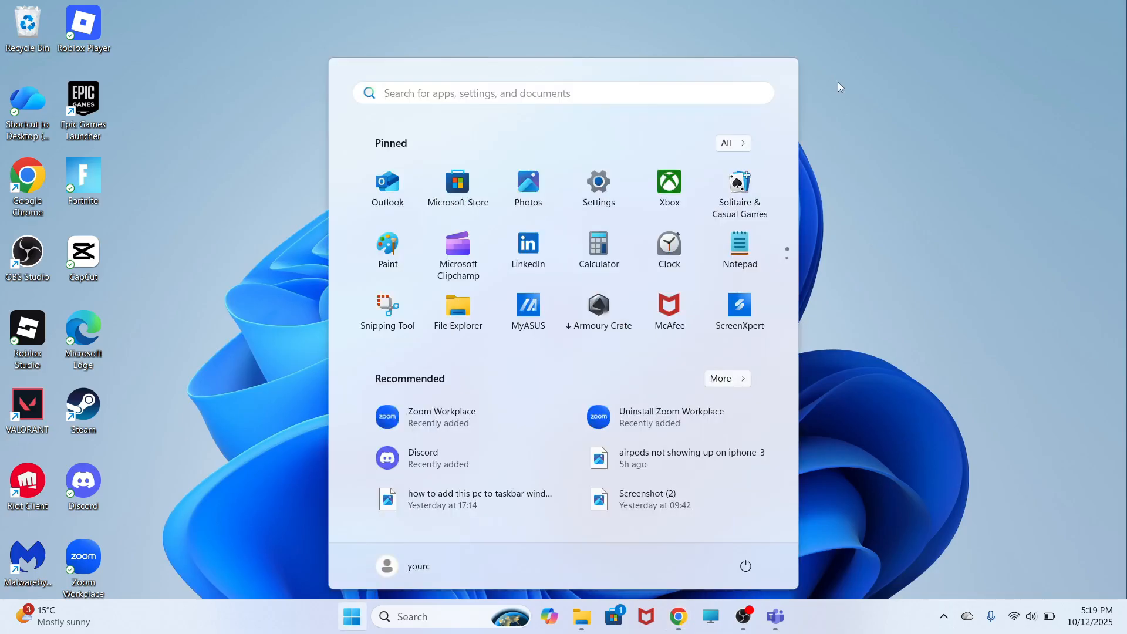
text(sett)
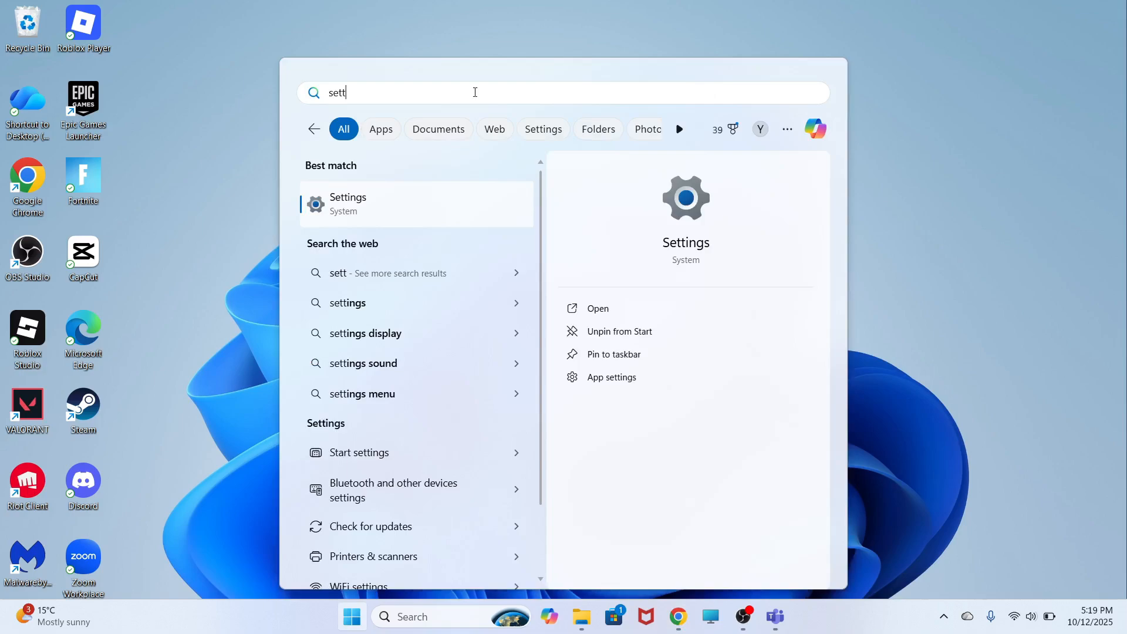
click(349, 204)
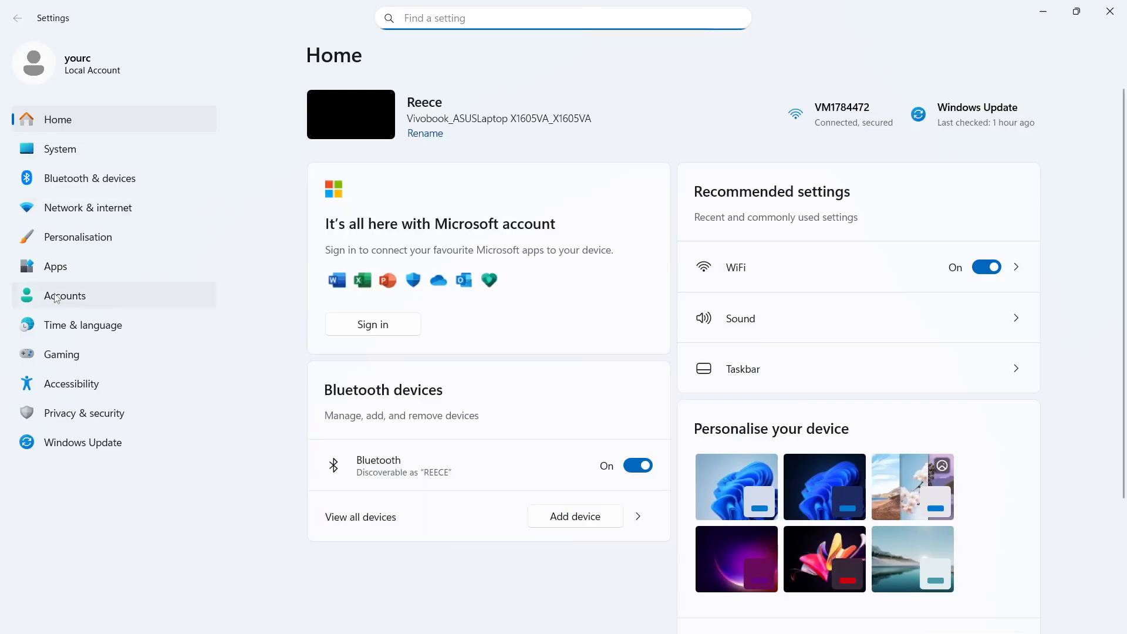
click(83, 326)
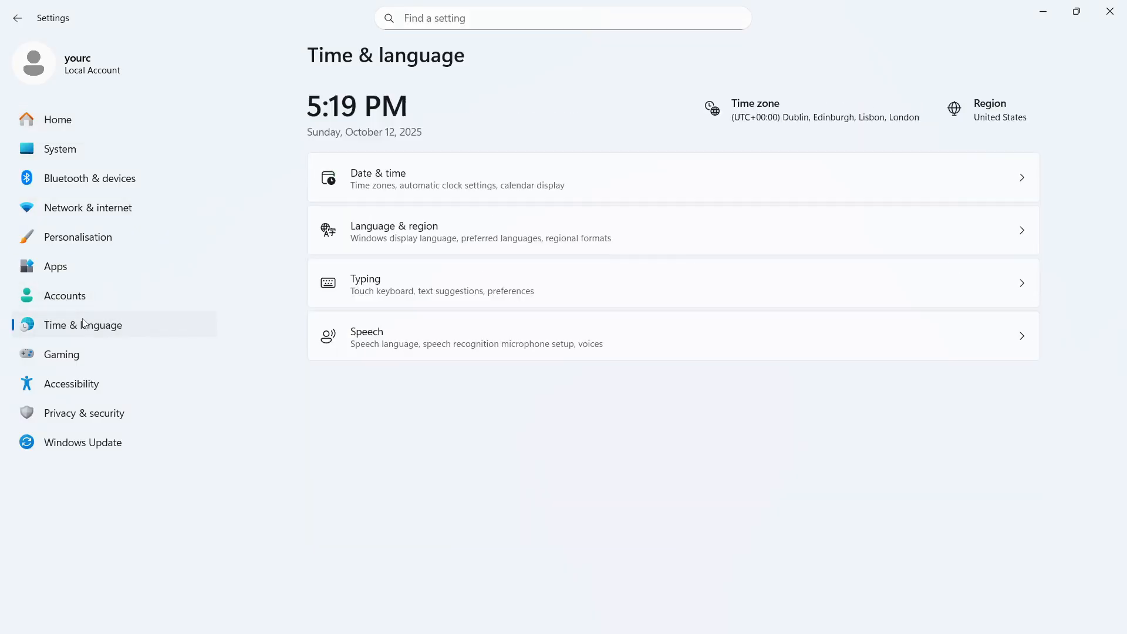
- View the Language & region page, checking display language options, showing country United States
click(394, 231)
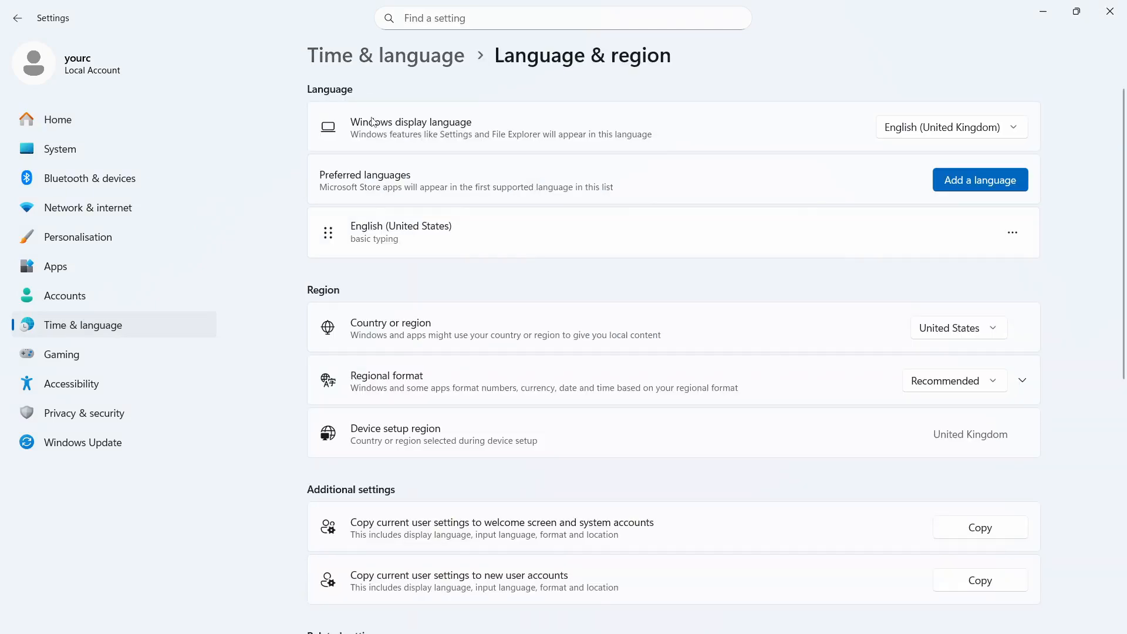
click(952, 127)
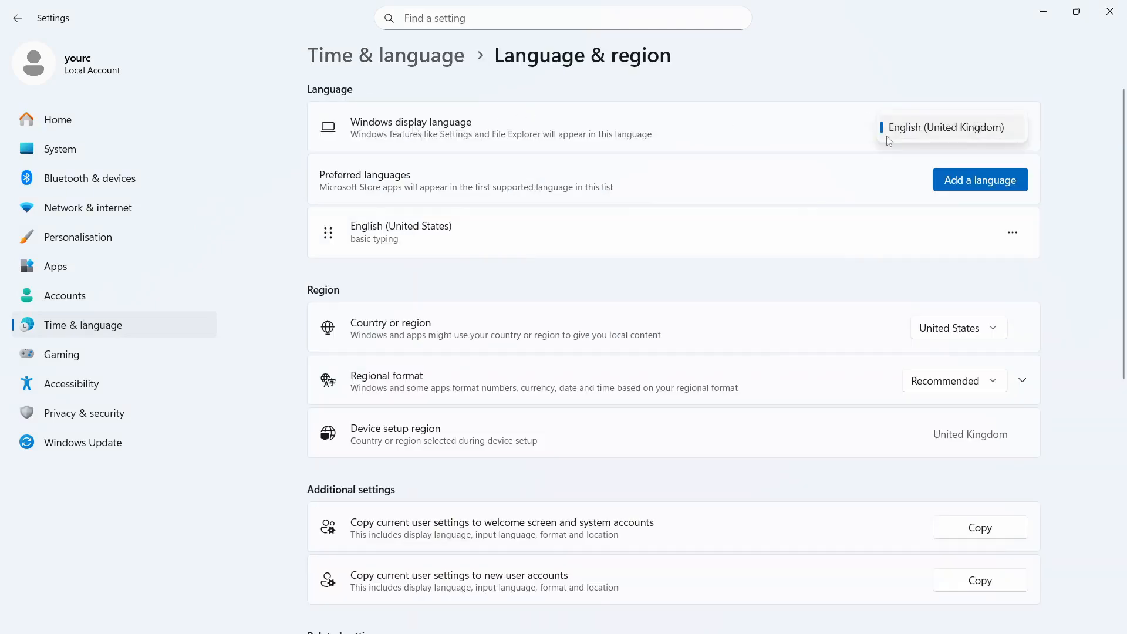
mouse_move(910, 58)
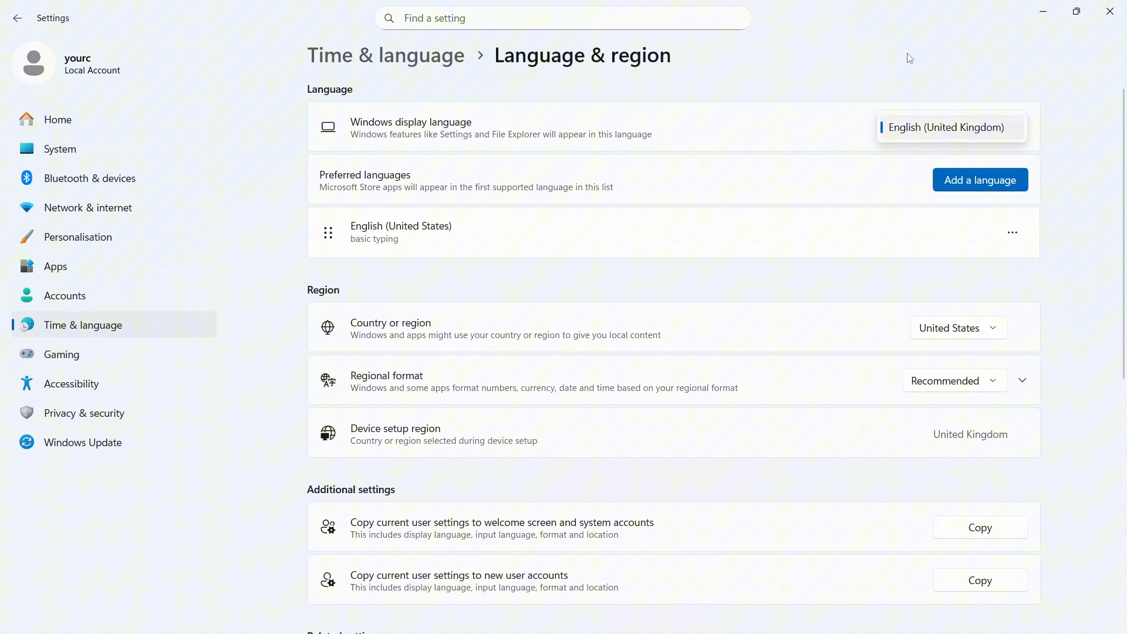
mouse_move(964, 100)
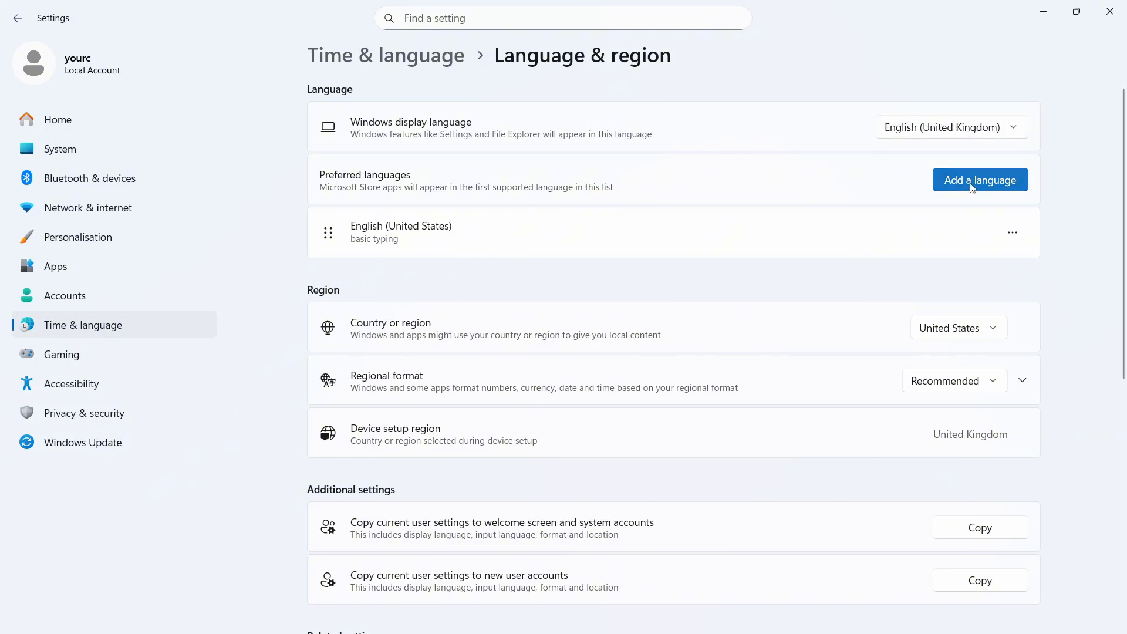
scroll(down, 3)
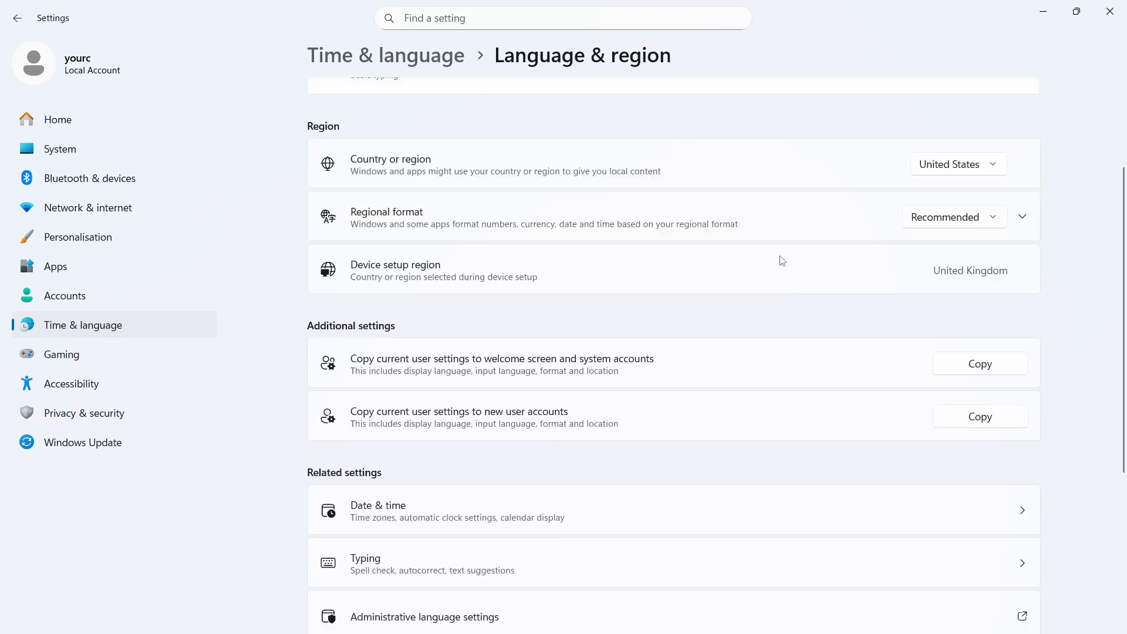
mouse_move(938, 139)
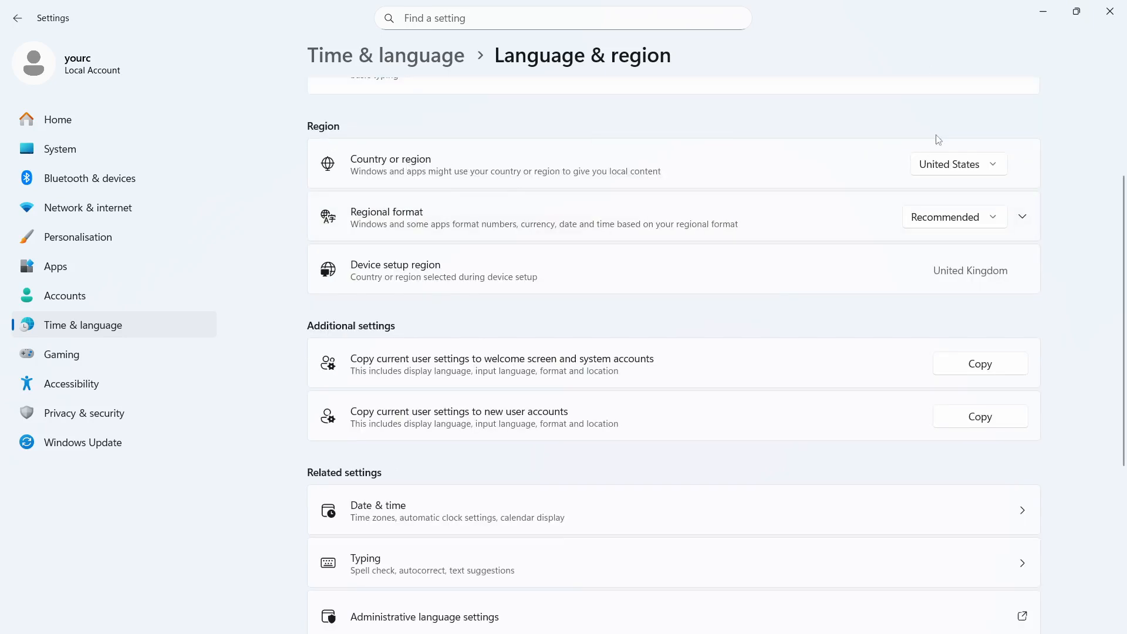
- Set the Windows country or region to United Kingdom and return to Chrome
click(959, 164)
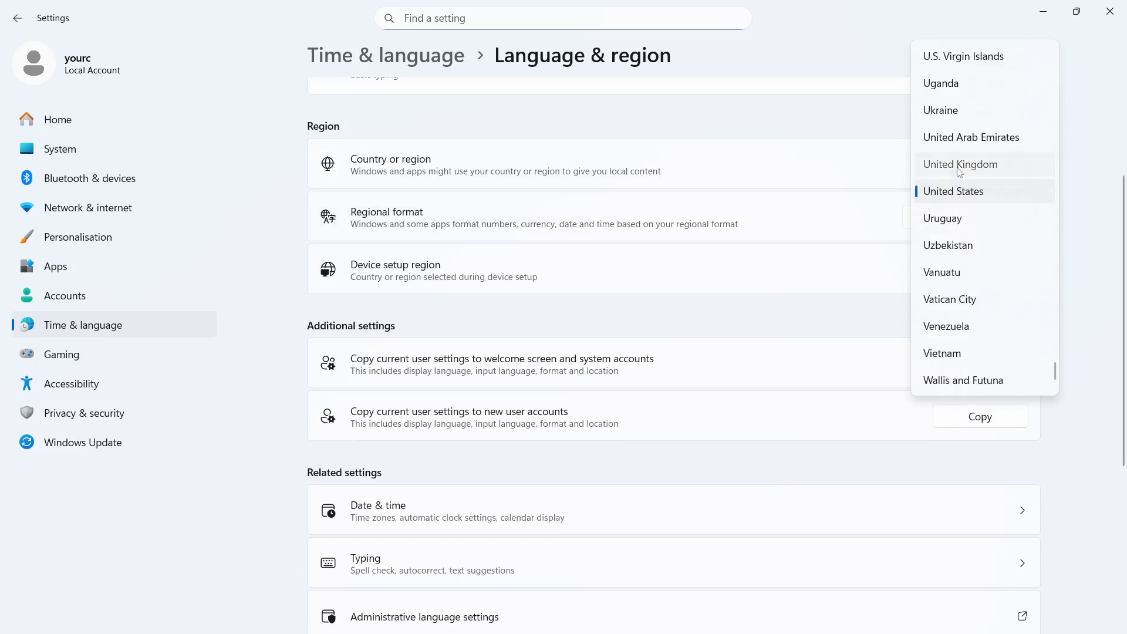
click(961, 165)
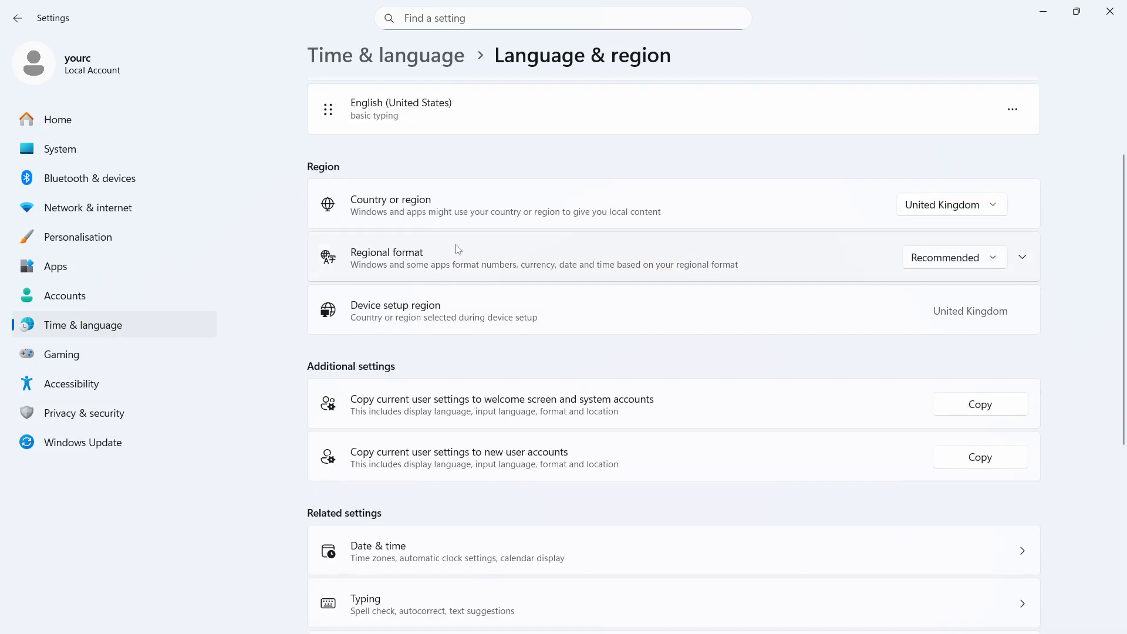
click(954, 257)
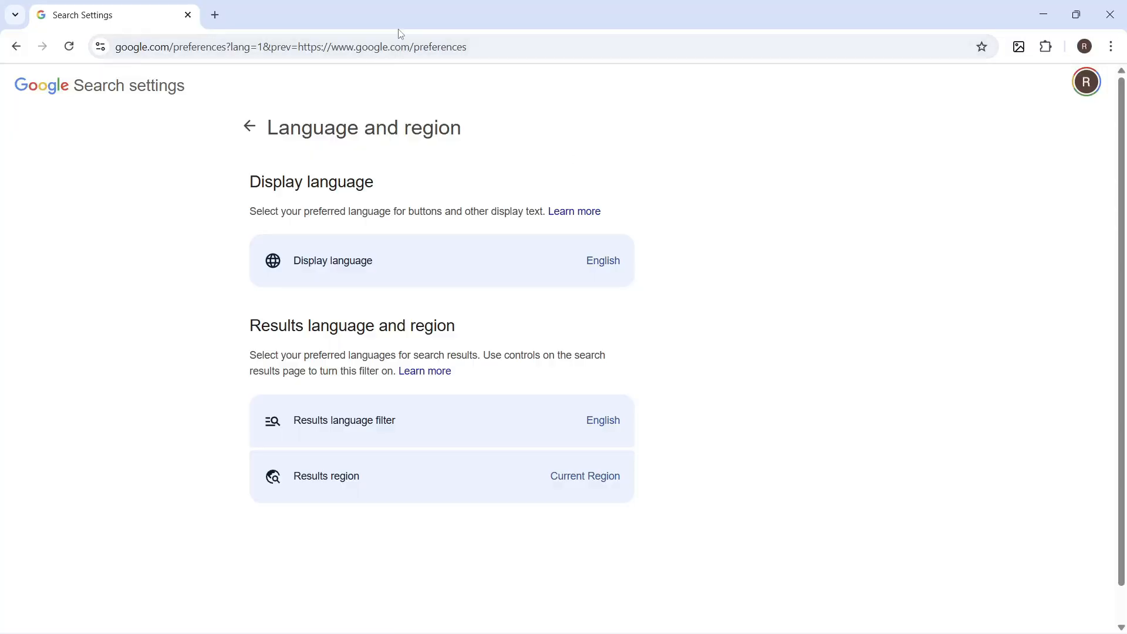
mouse_move(477, 47)
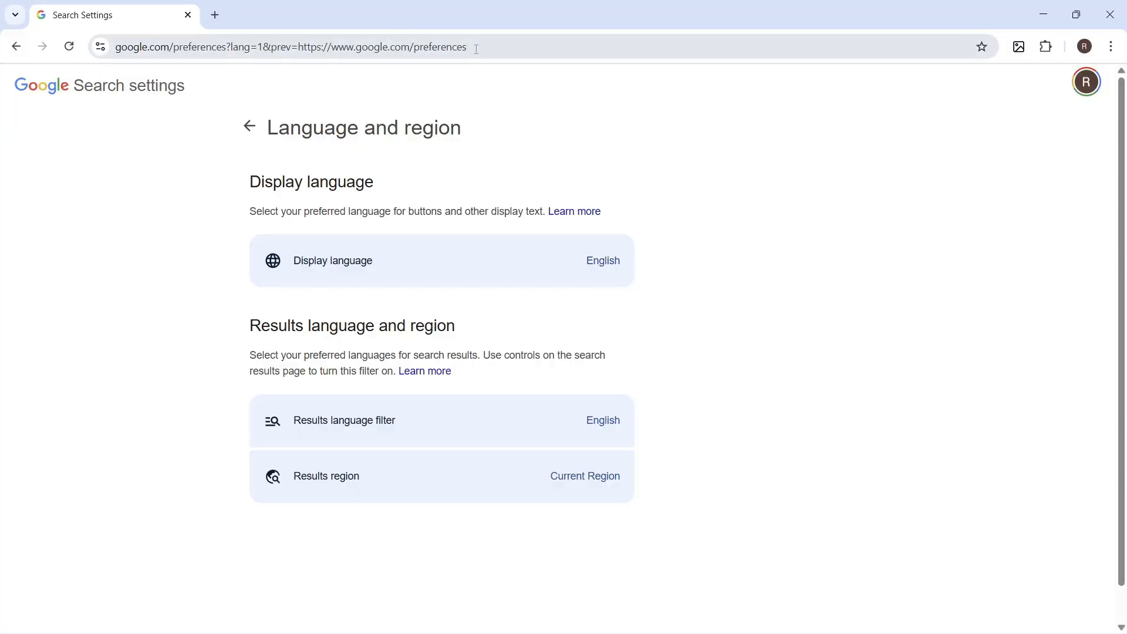